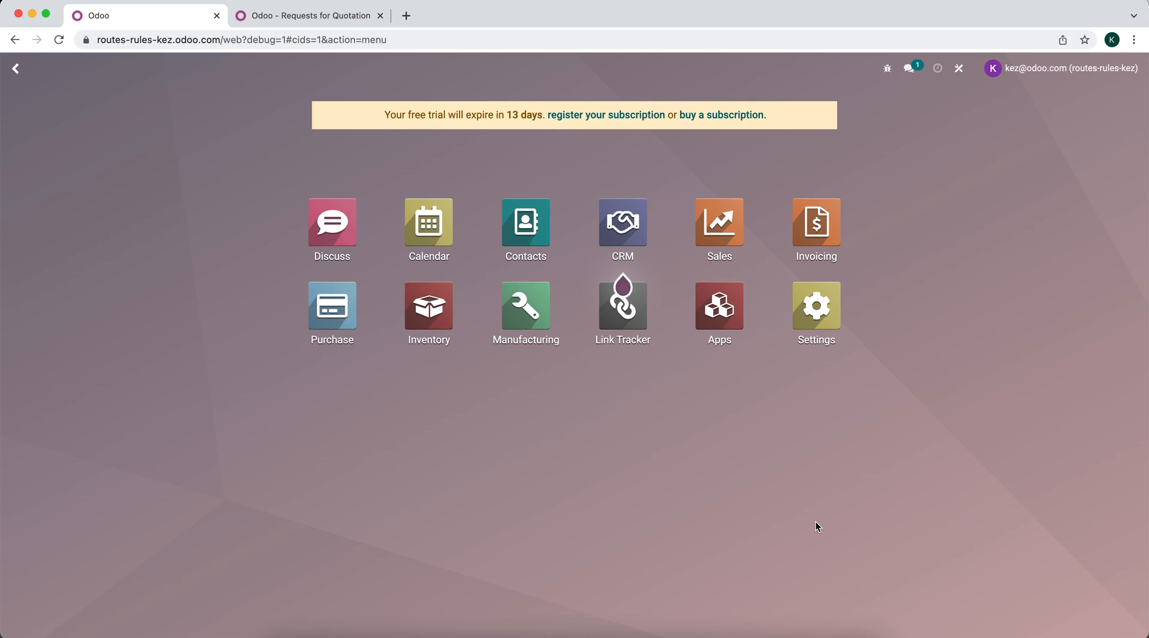
mouse_move(741, 375)
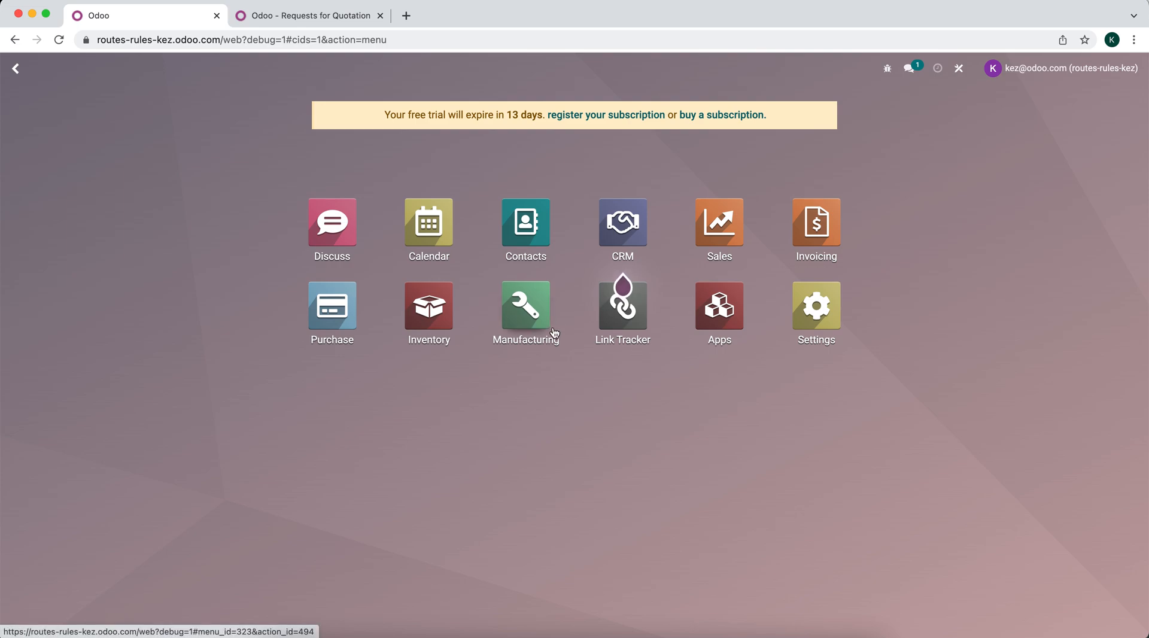
Step: Launch the Purchase app from the Odoo home menu
left_click(332, 306)
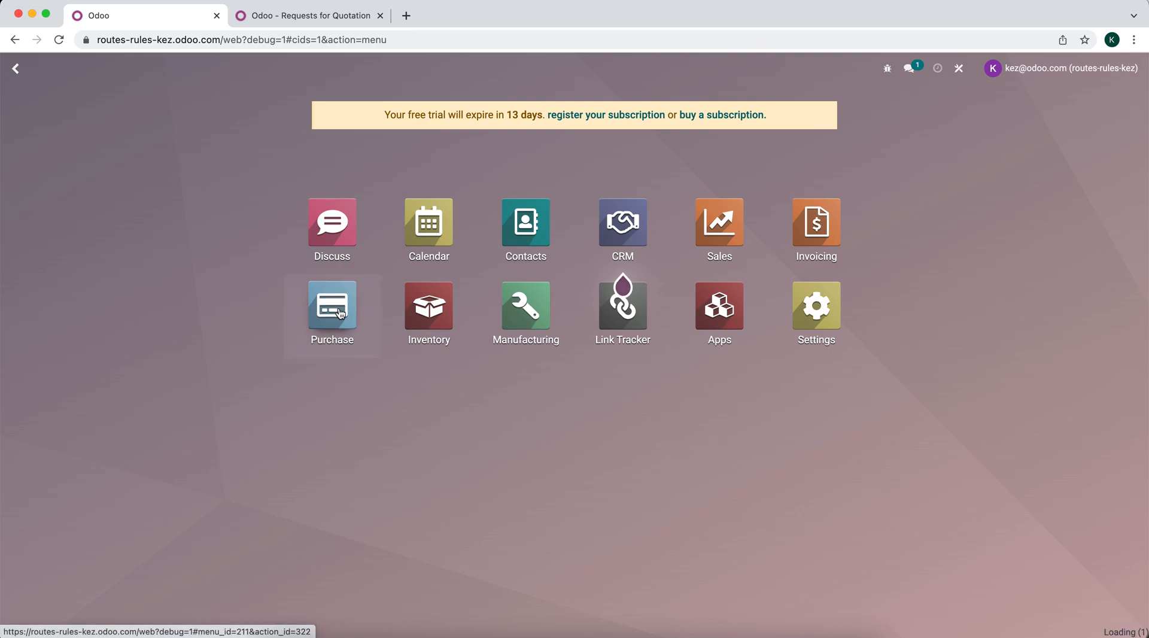
left_click(331, 306)
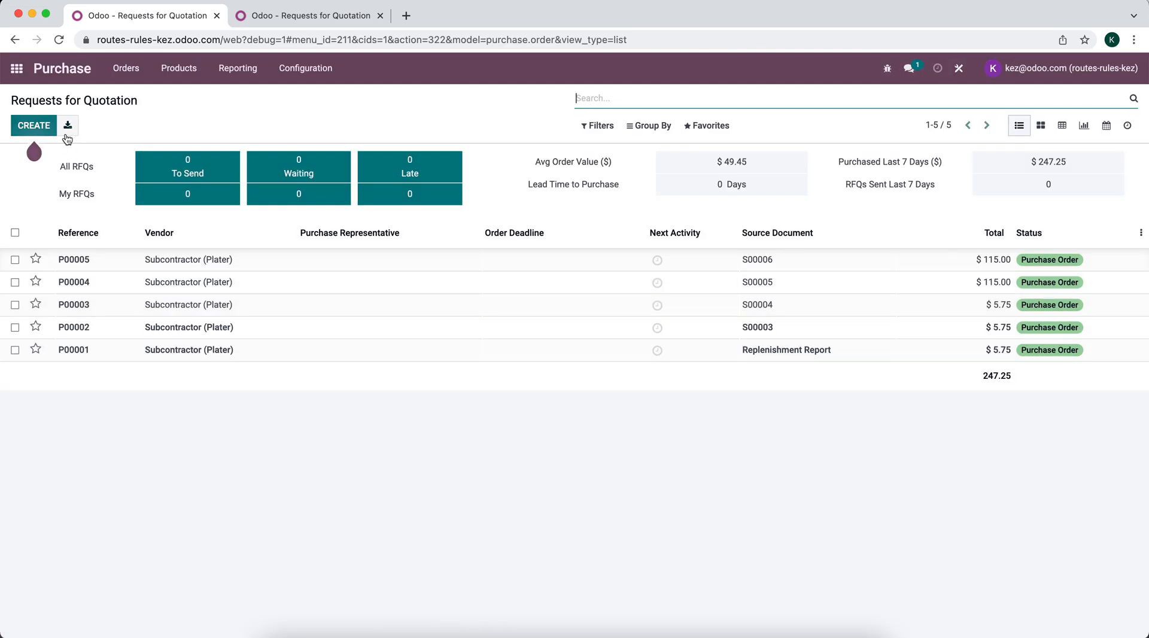
mouse_move(59, 132)
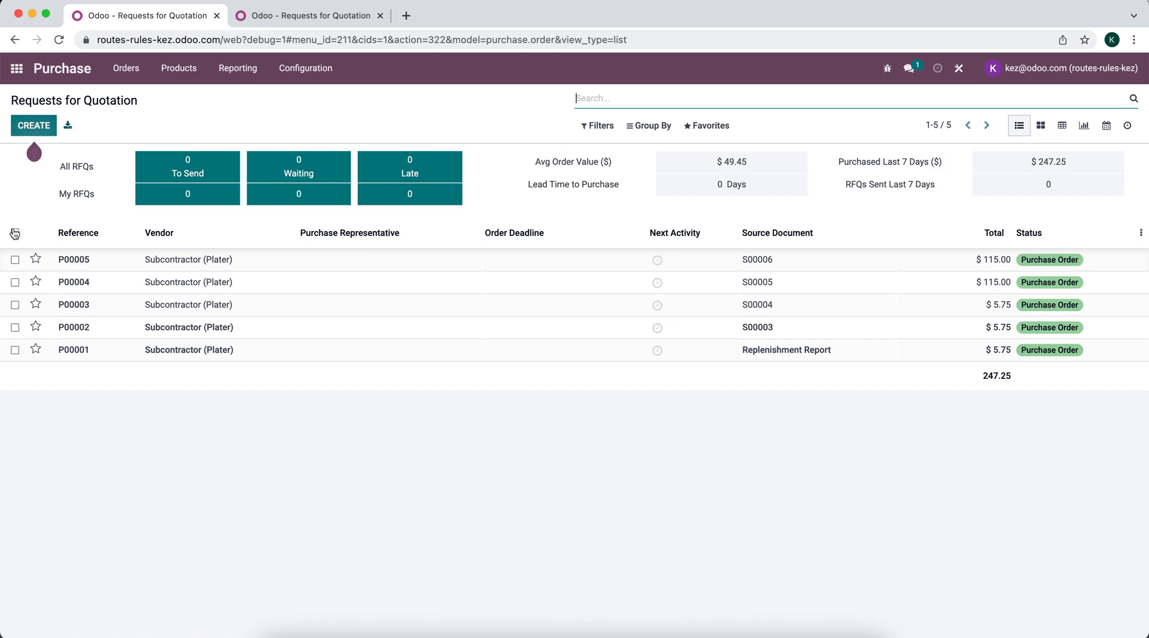
left_click(14, 232)
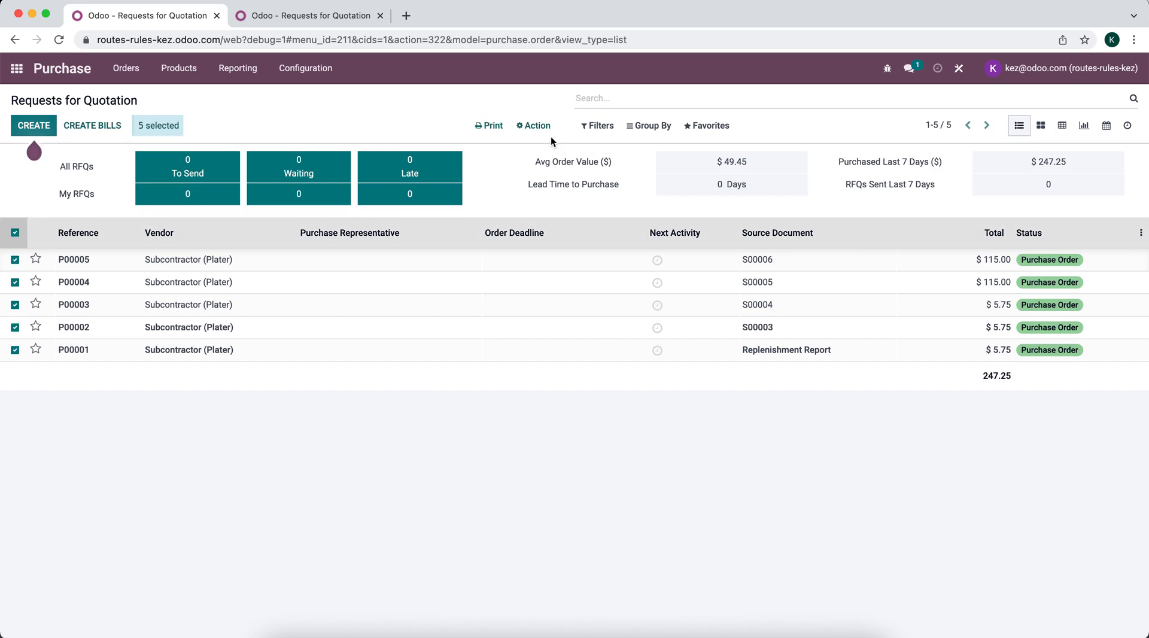
left_click(533, 126)
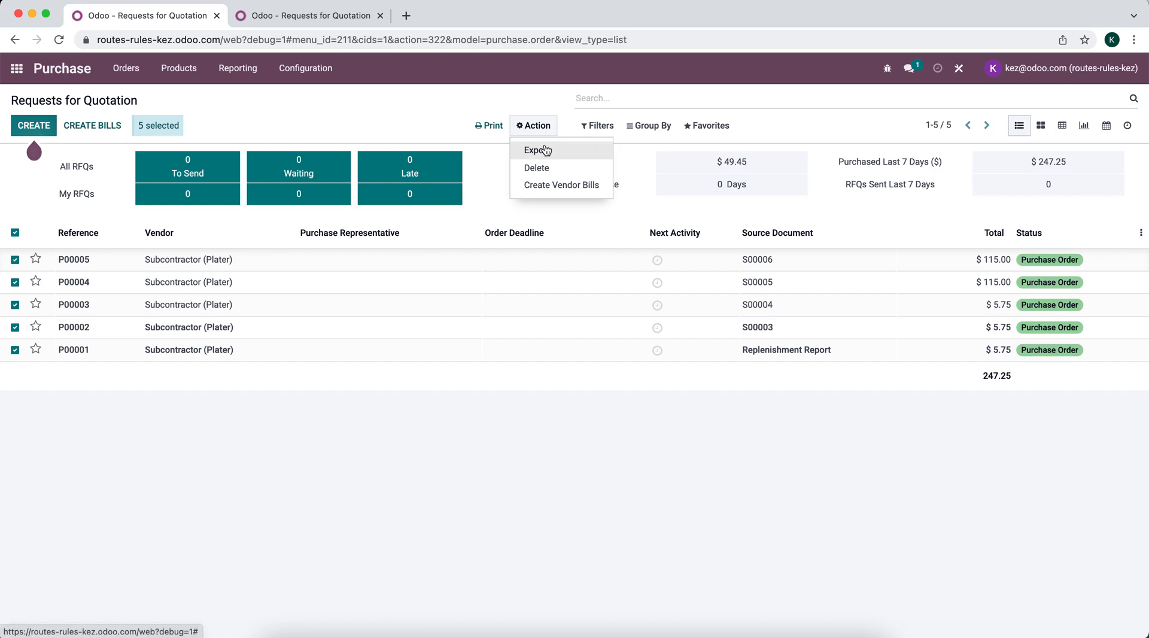
left_click(57, 242)
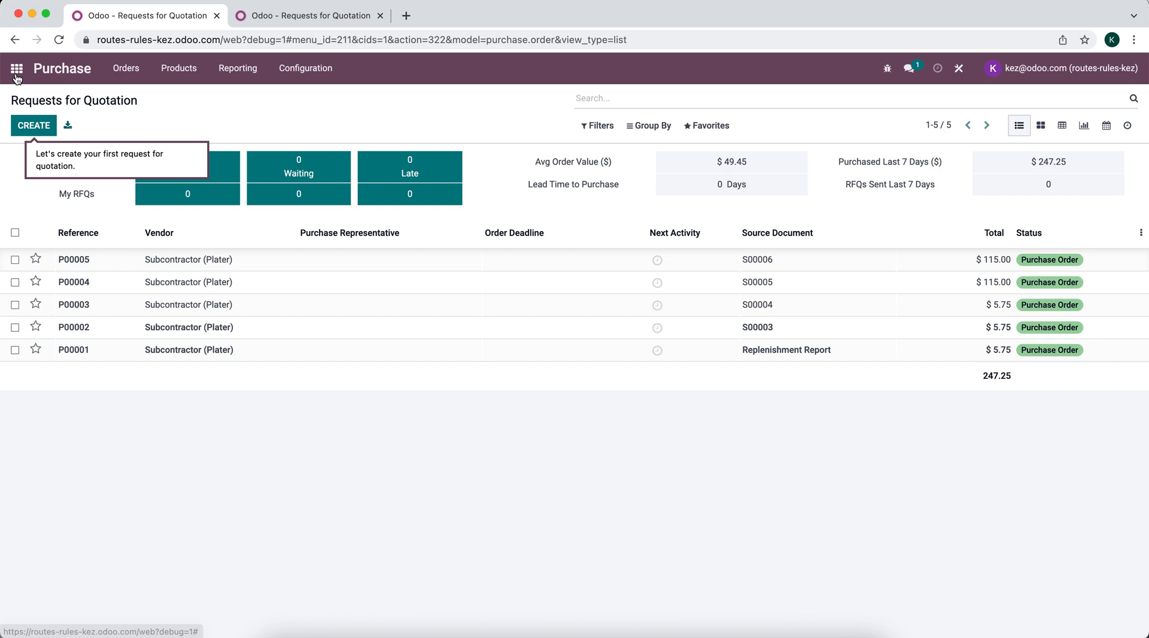
Step: Visit General Settings down to Developer Tools, then return to the home menu
left_click(18, 69)
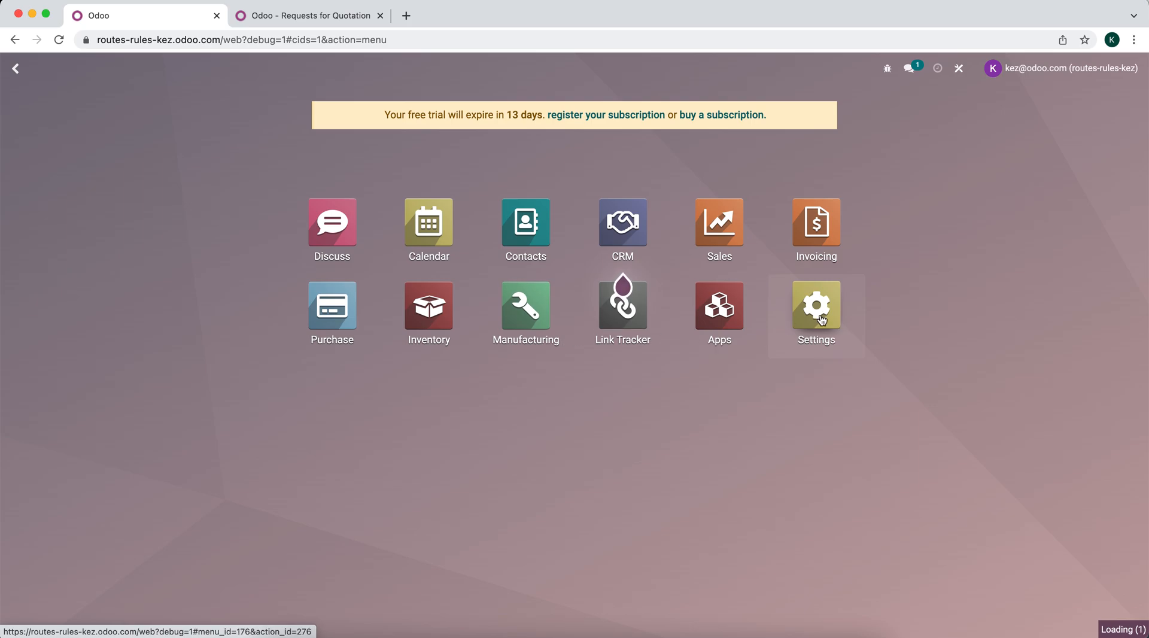
left_click(816, 305)
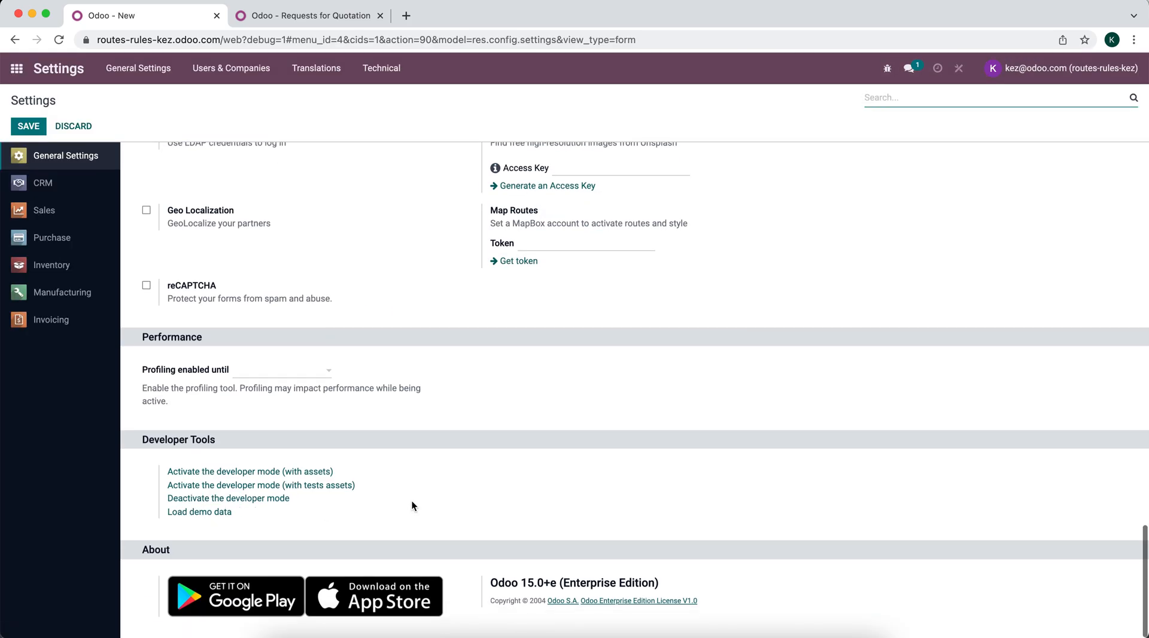
mouse_move(190, 470)
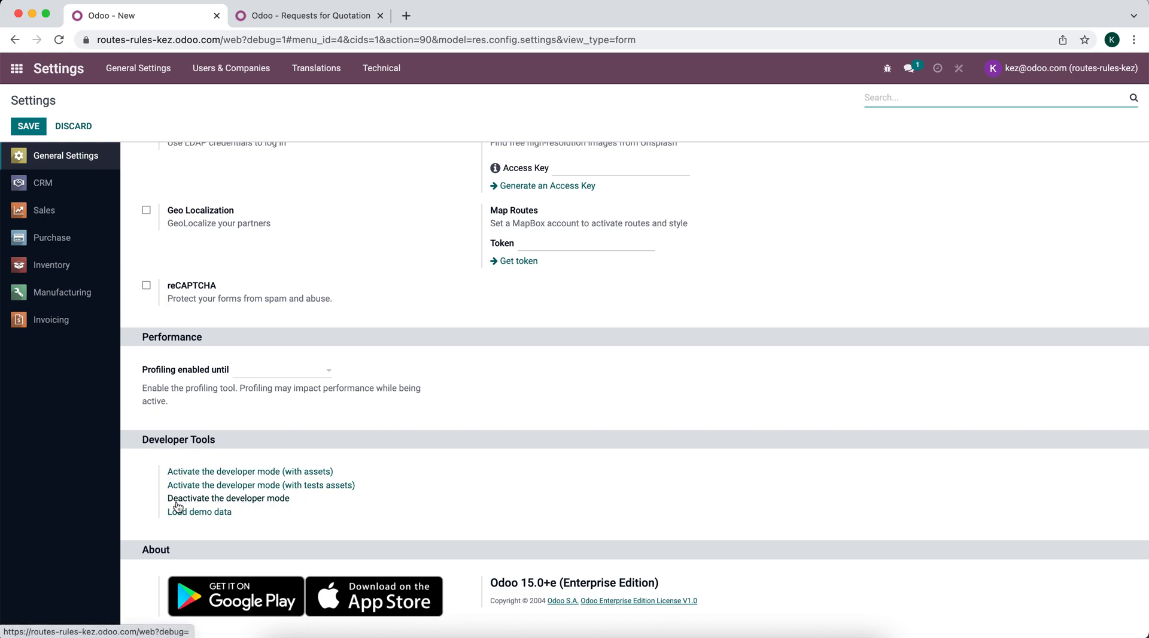
mouse_move(276, 465)
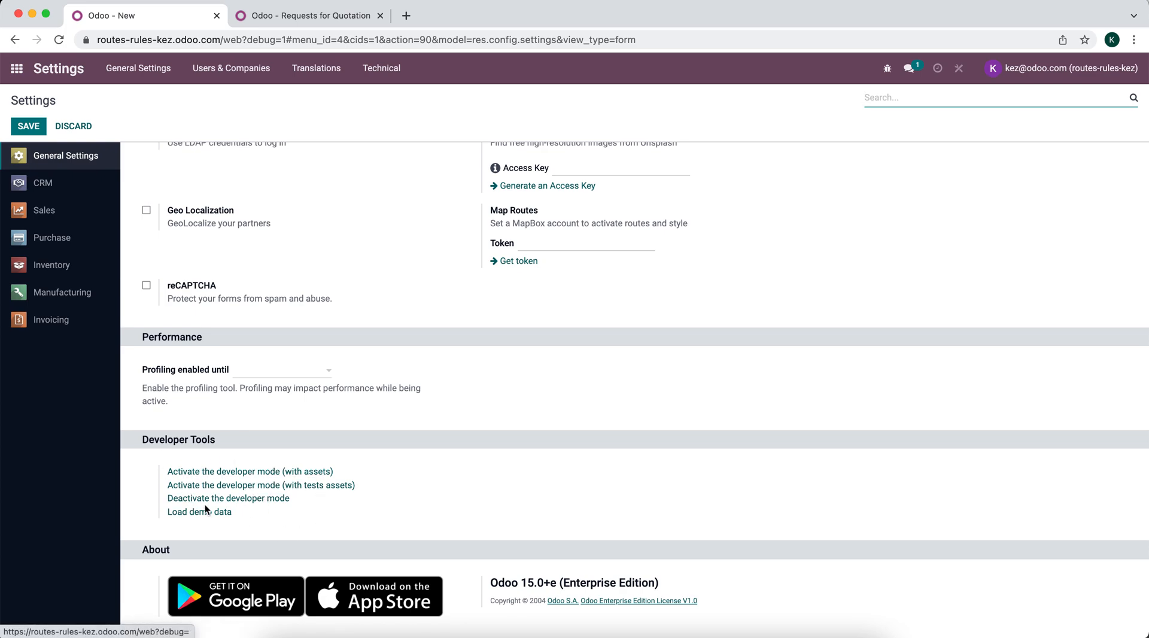
mouse_move(247, 356)
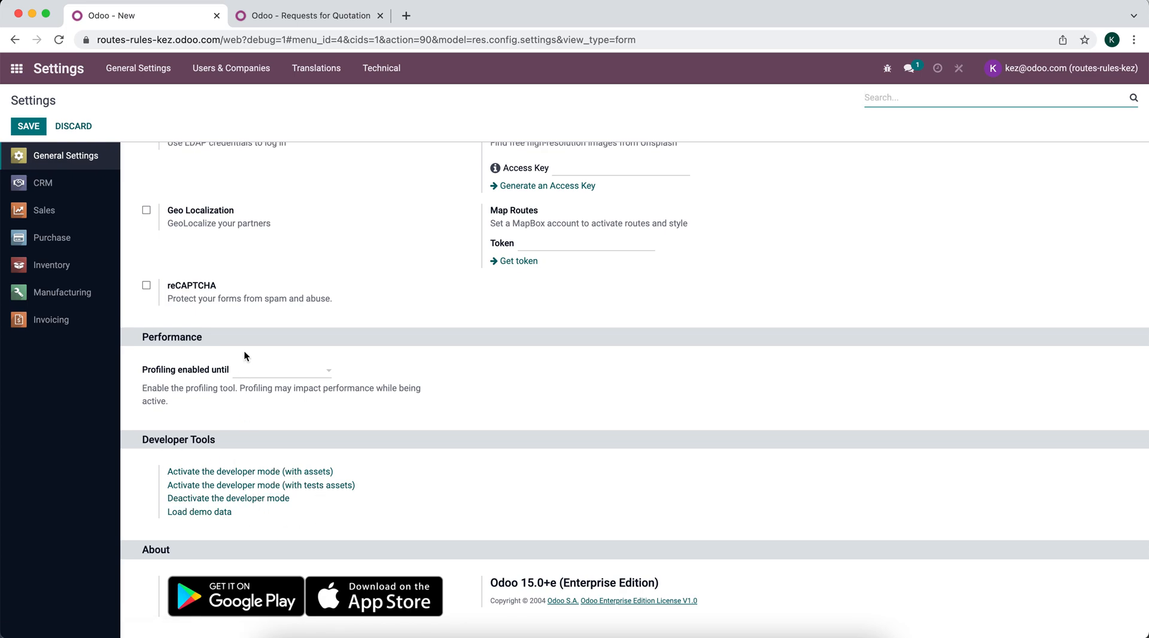
left_click(18, 67)
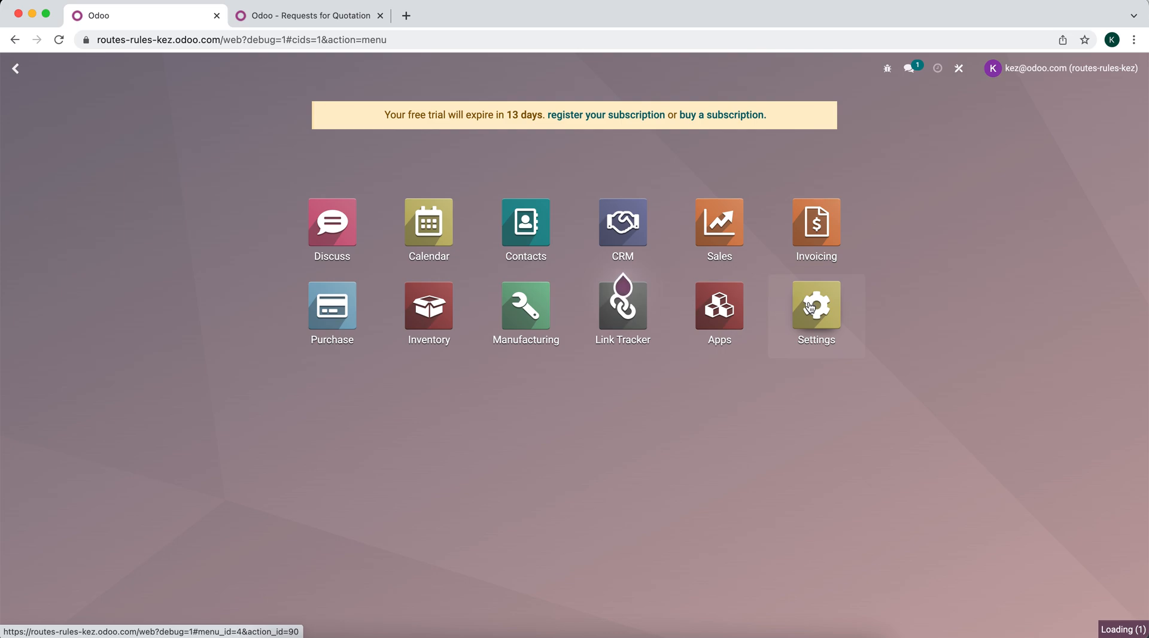
Step: Open Settings > Manage Users, select Test Access Right and enter edit mode
left_click(816, 305)
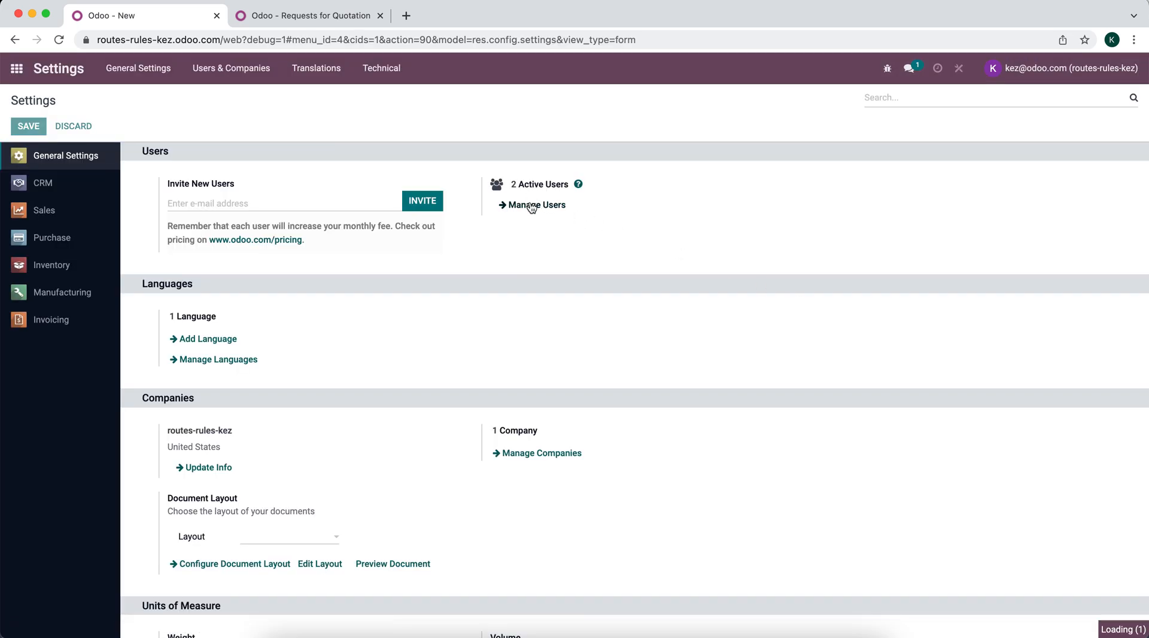
left_click(535, 205)
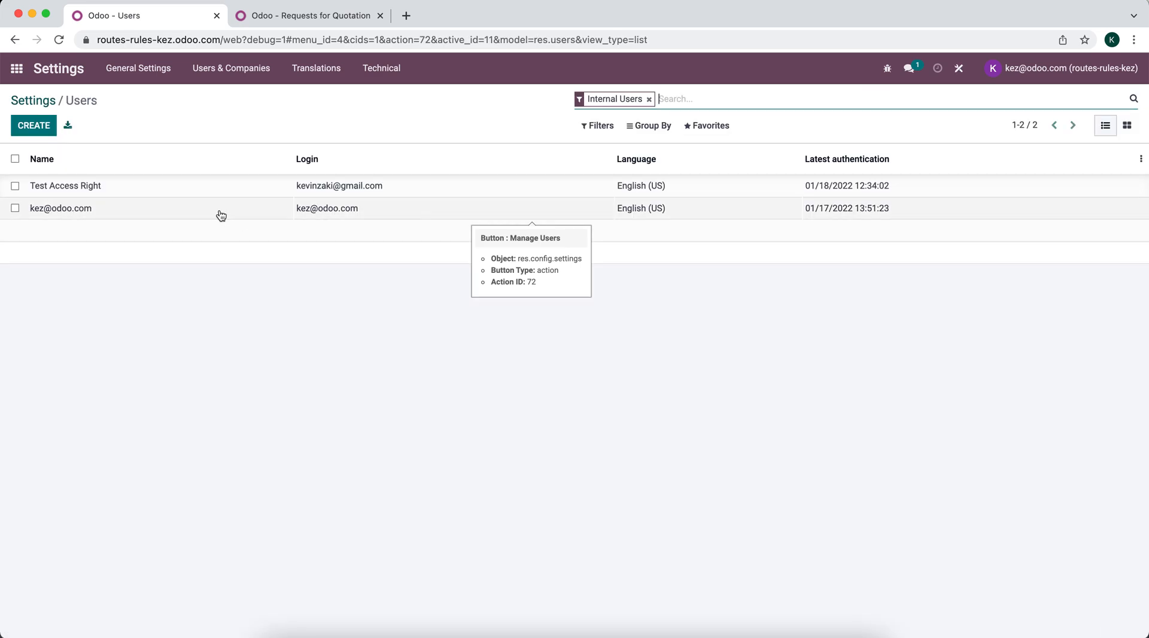
left_click(66, 185)
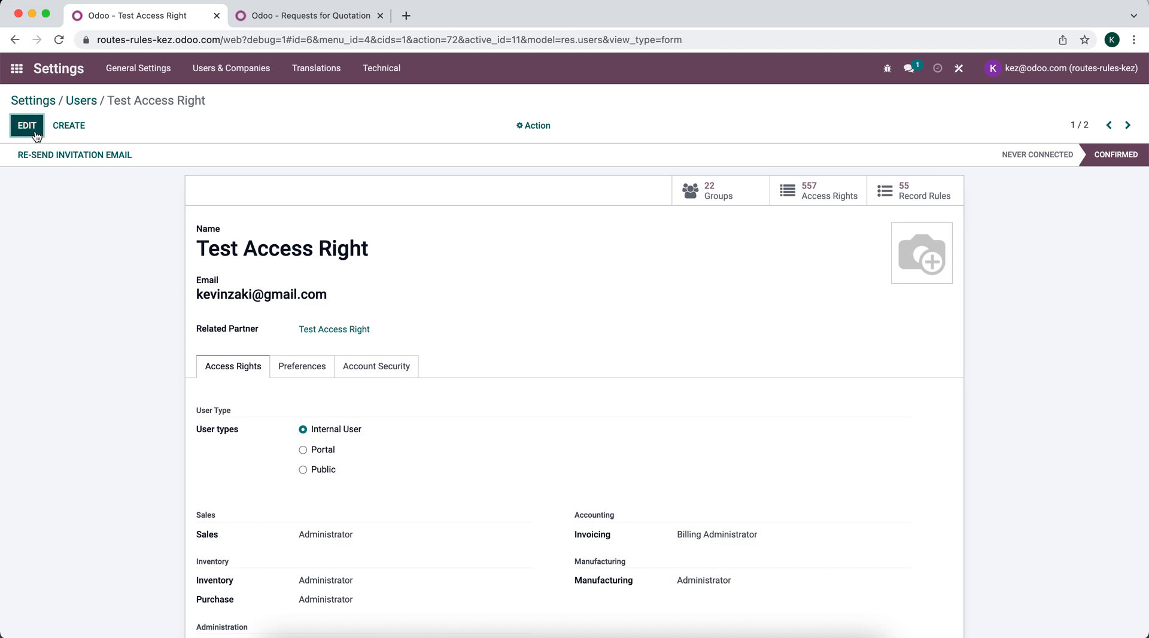
mouse_move(561, 391)
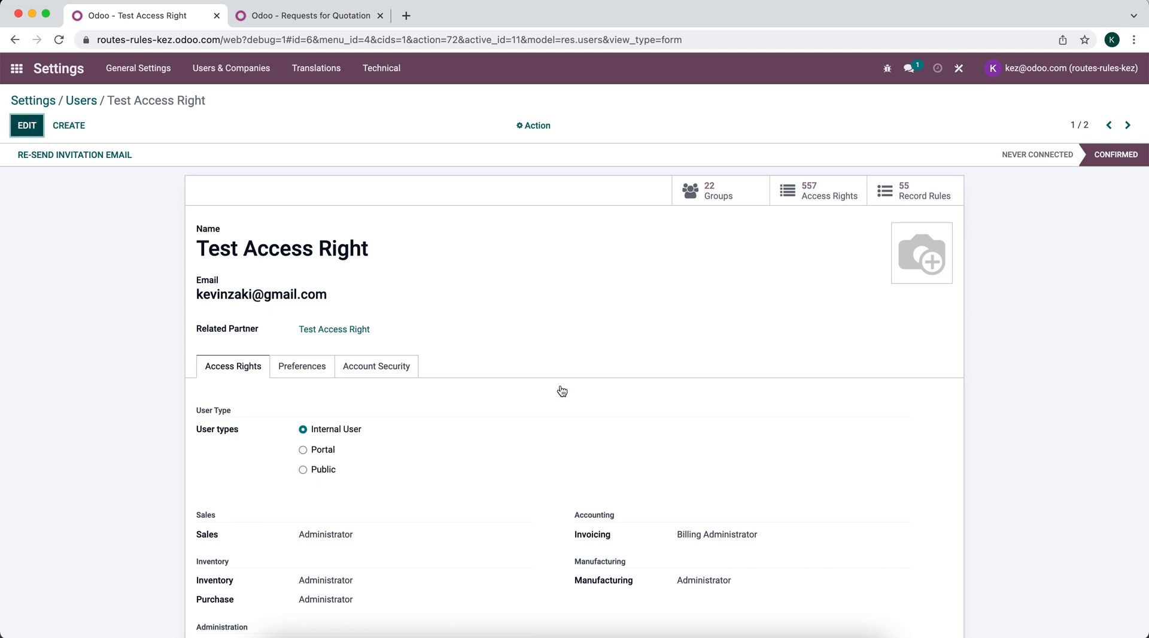
left_click(27, 126)
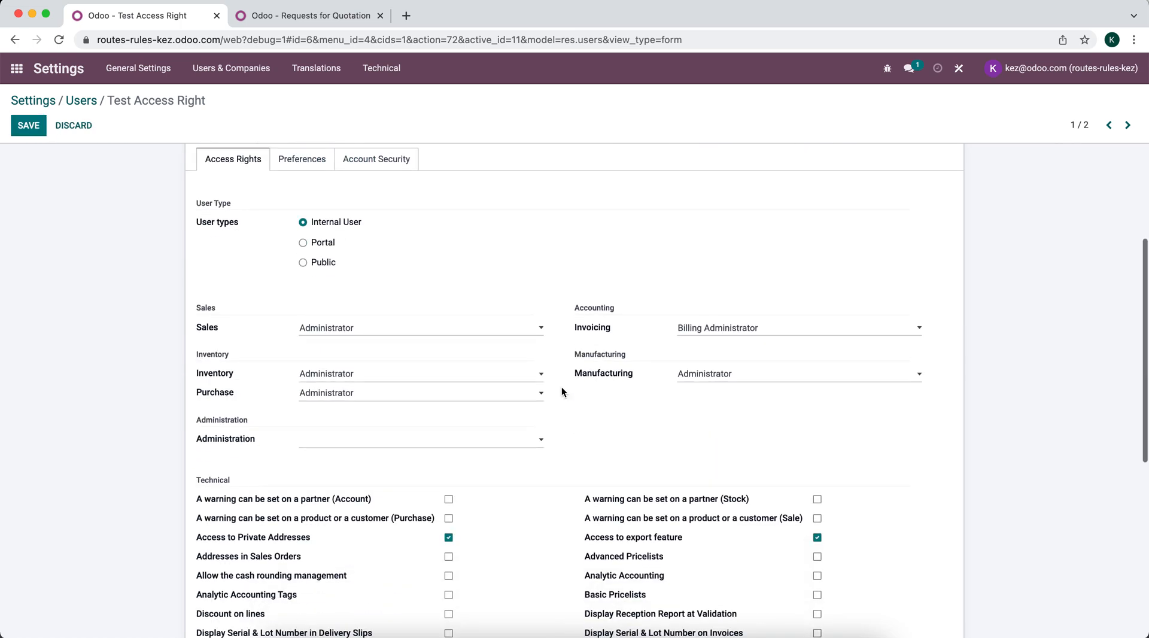
Step: Uncheck 'Access to export feature' under Technical for Test Access Right and save
scroll("down", 3)
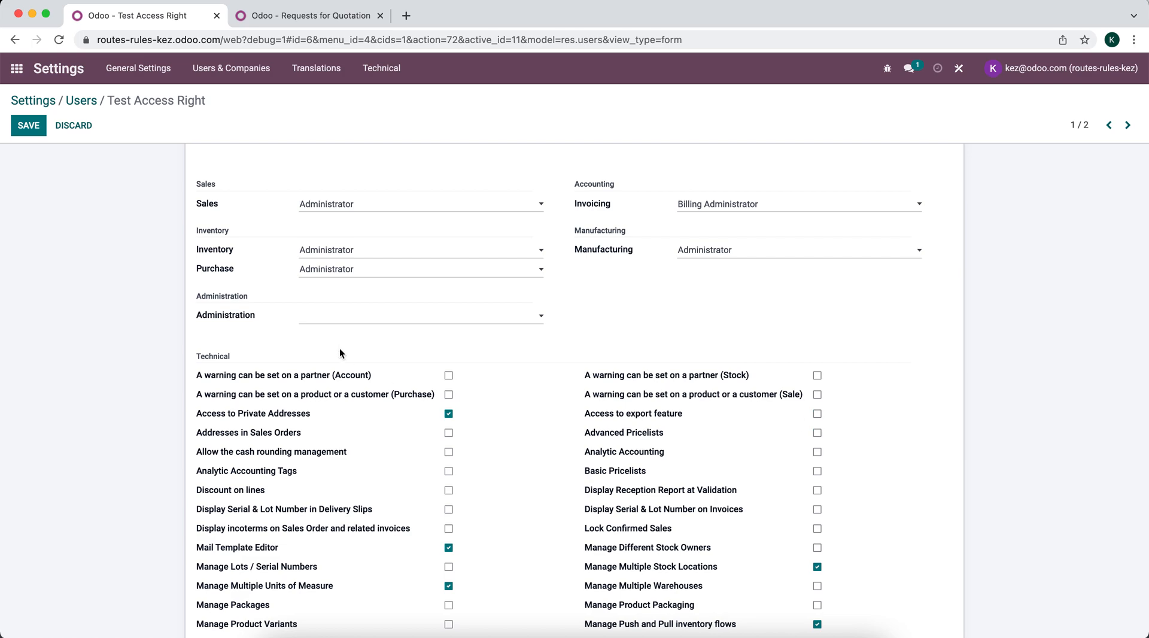
left_click(28, 126)
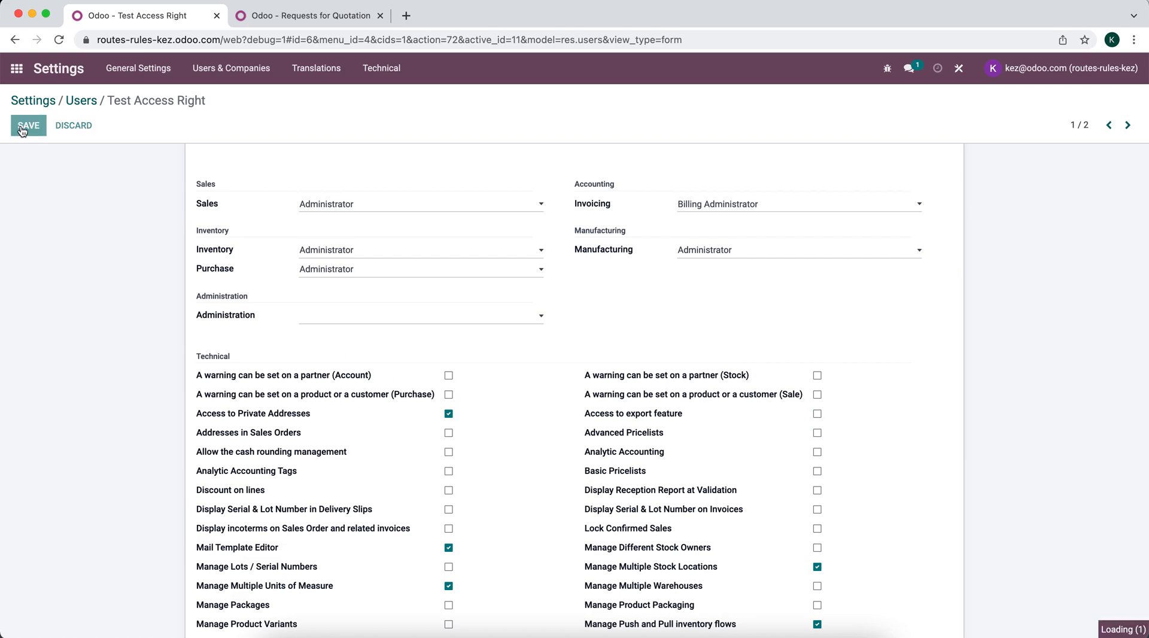
left_click(28, 125)
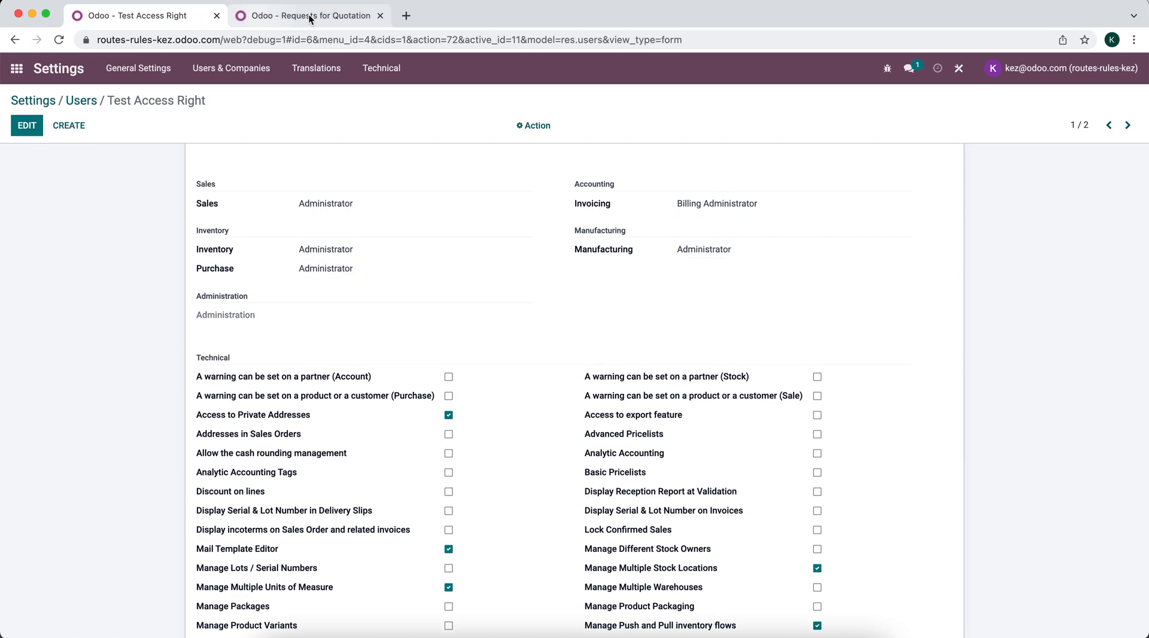
Step: In the test user's tab, select all five RFQs and inspect the Action menu for Export
left_click(314, 16)
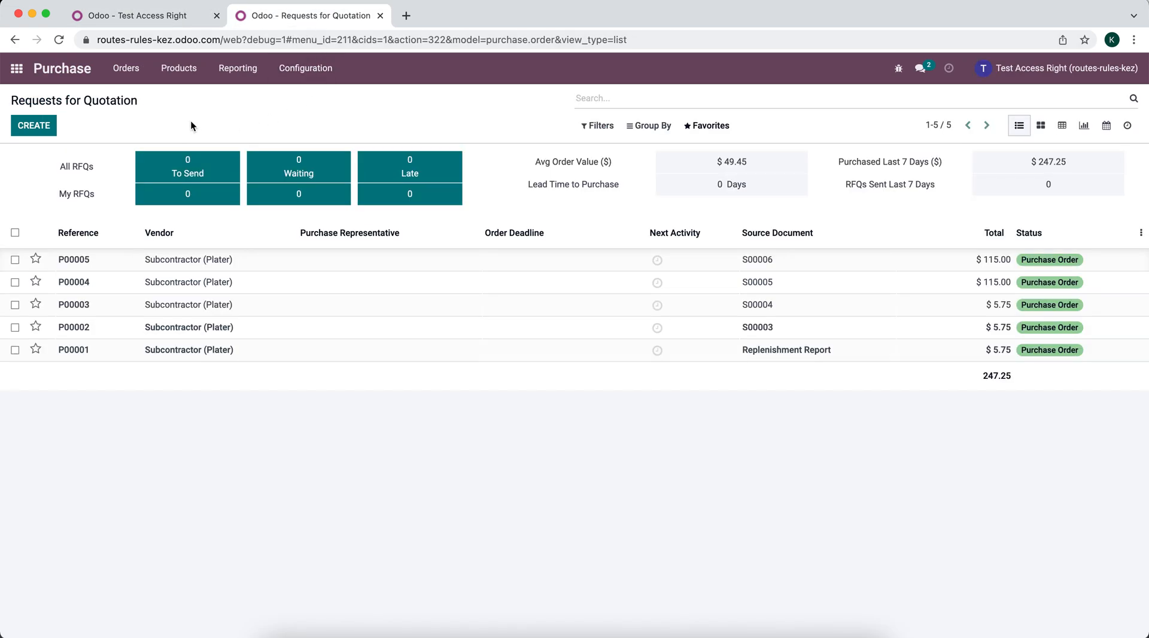
mouse_move(79, 128)
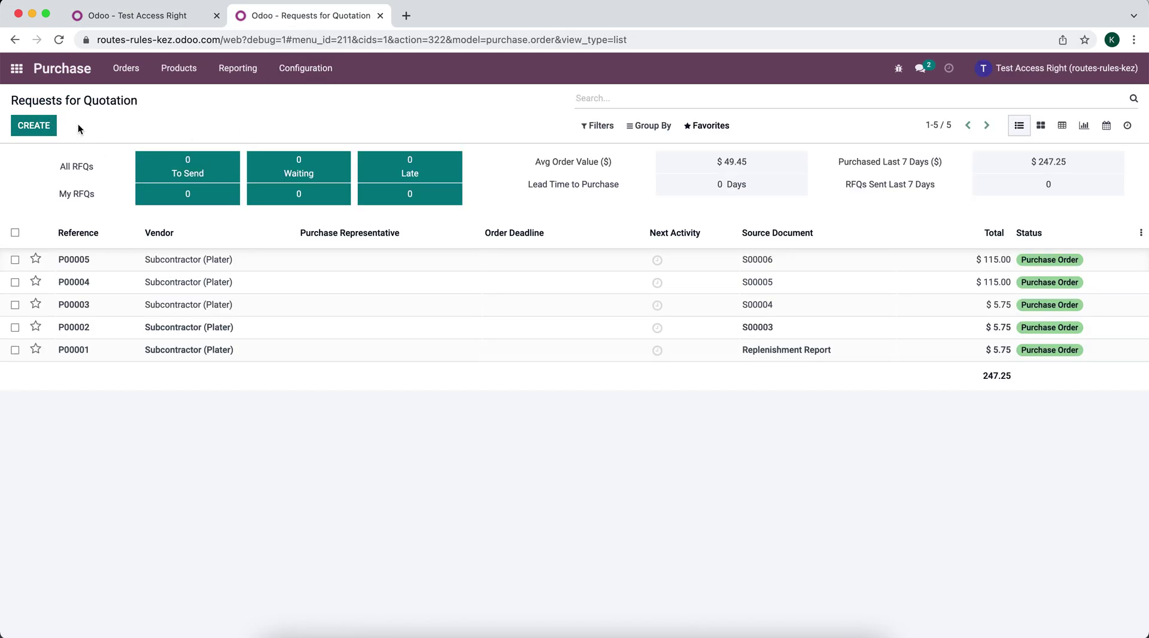
left_click(15, 233)
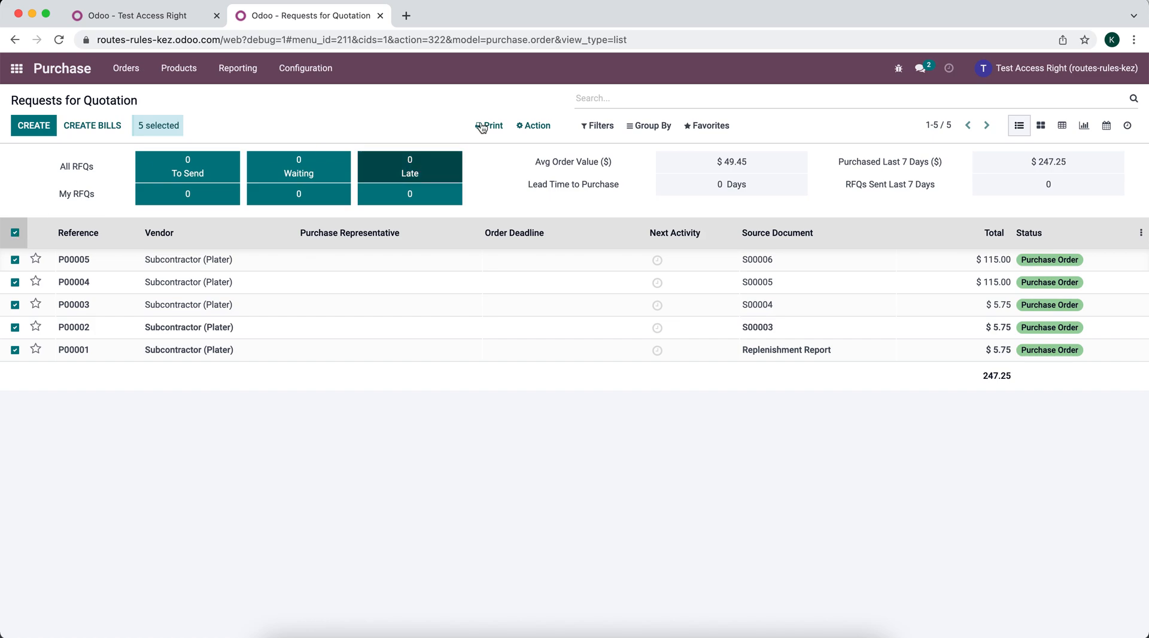
left_click(533, 125)
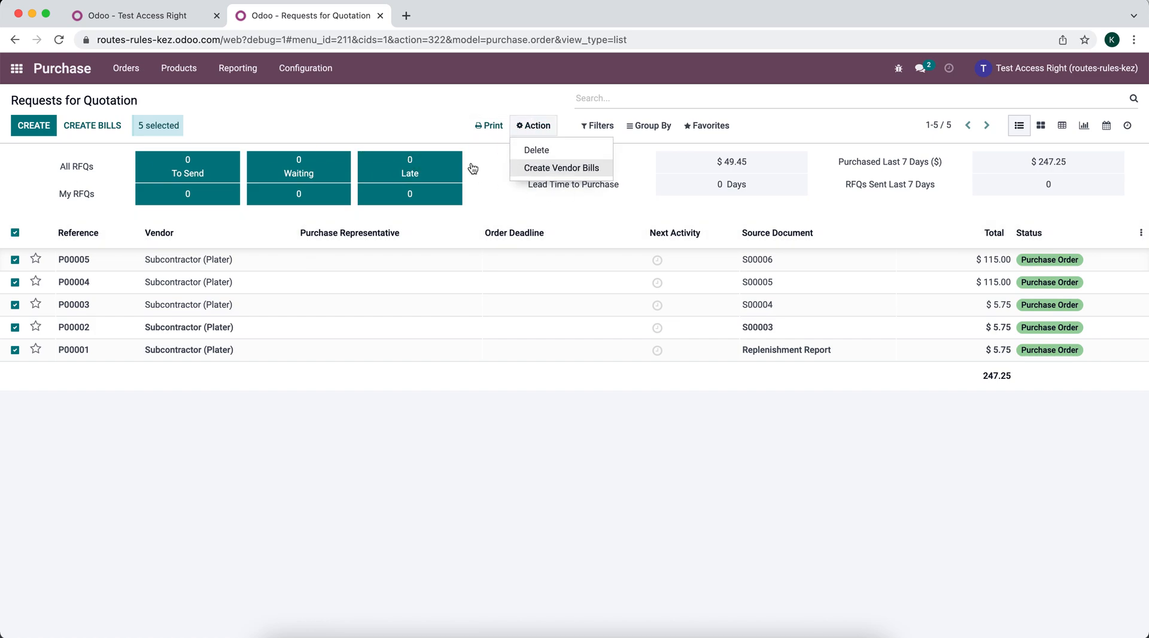
left_click(380, 110)
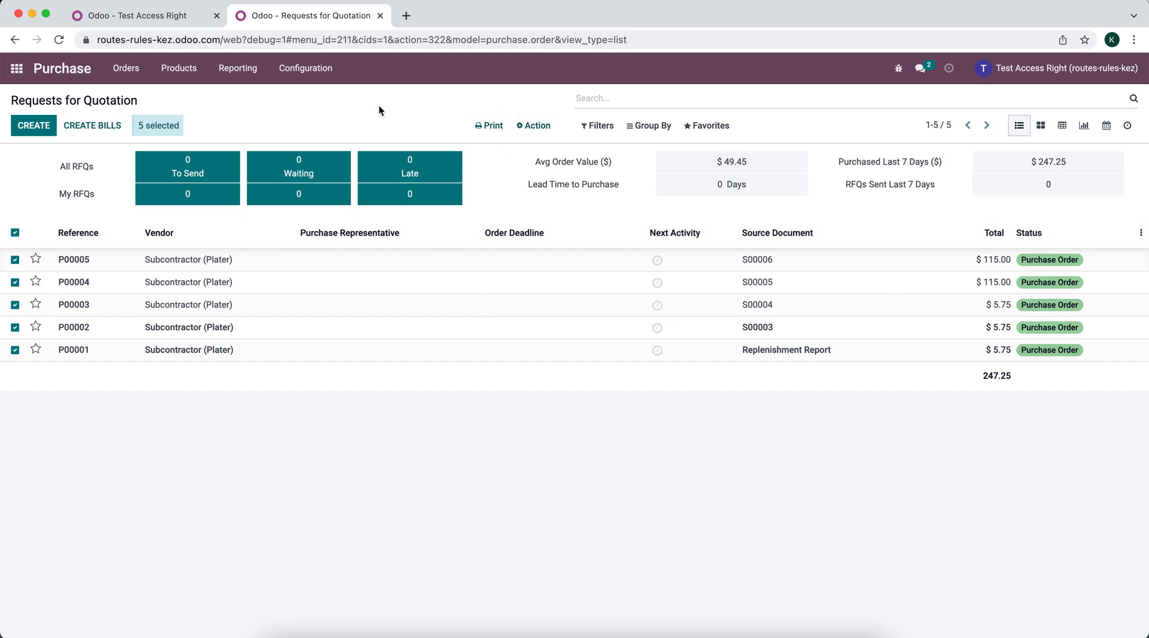
mouse_move(237, 118)
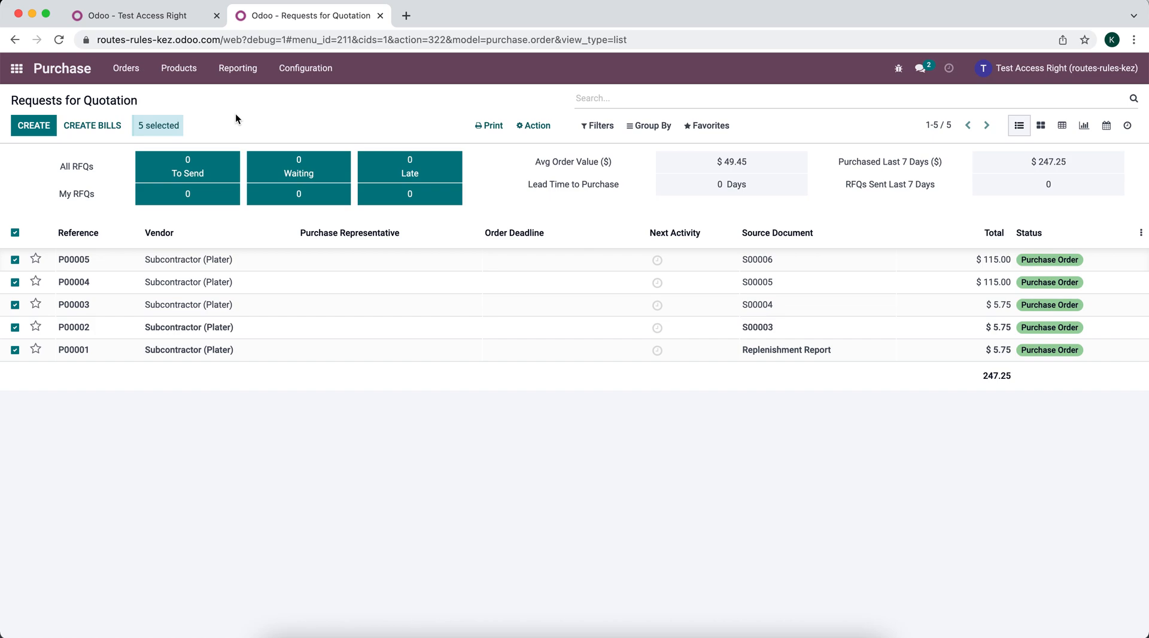